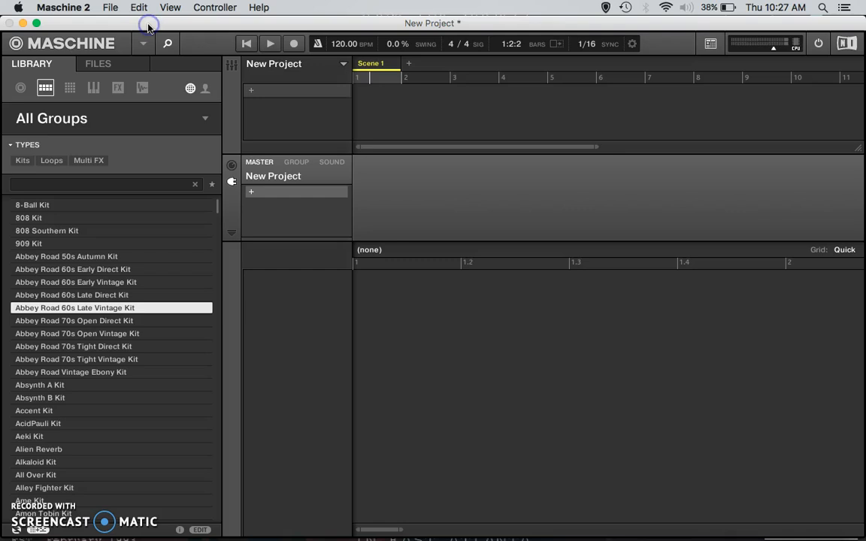
pyautogui.moveTo(117, 25)
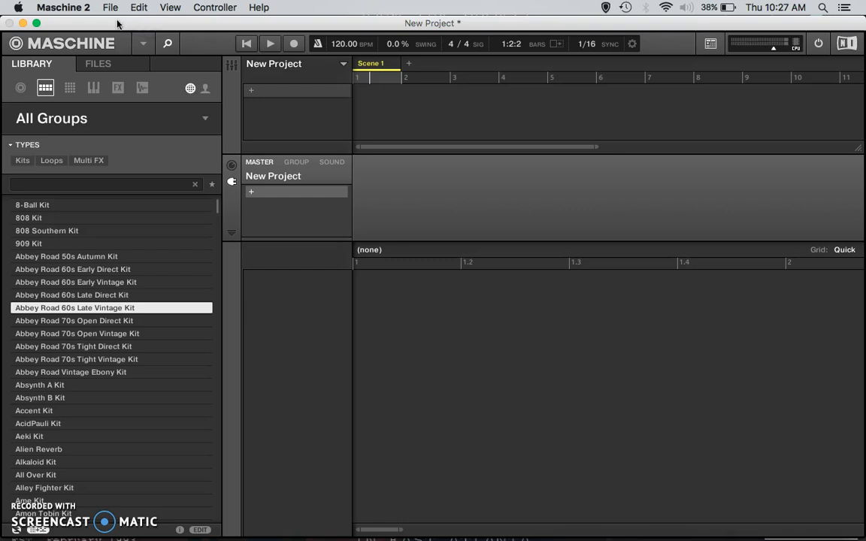
# Step: Open the File menu to reach Audio and MIDI Settings
pyautogui.click(110, 7)
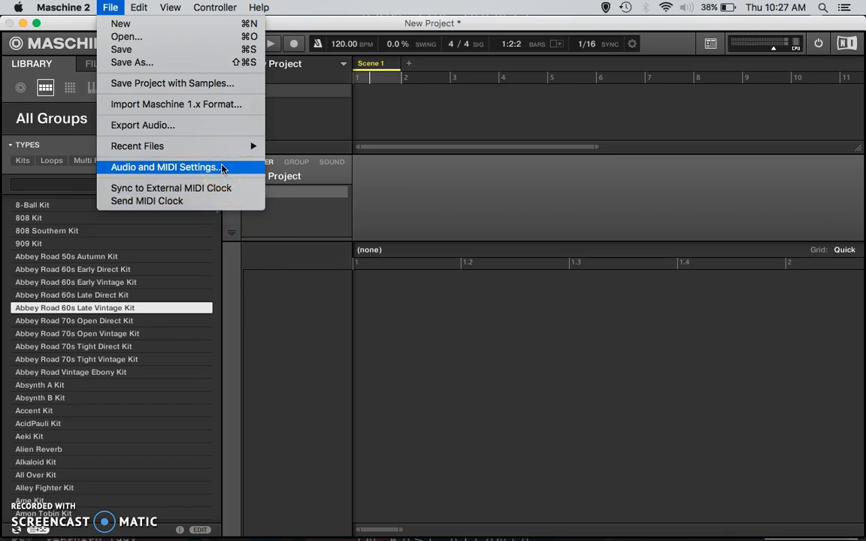
# Step: Review the CoreAudio MobilePre driver and front left/right output routing, then confirm
pyautogui.click(164, 167)
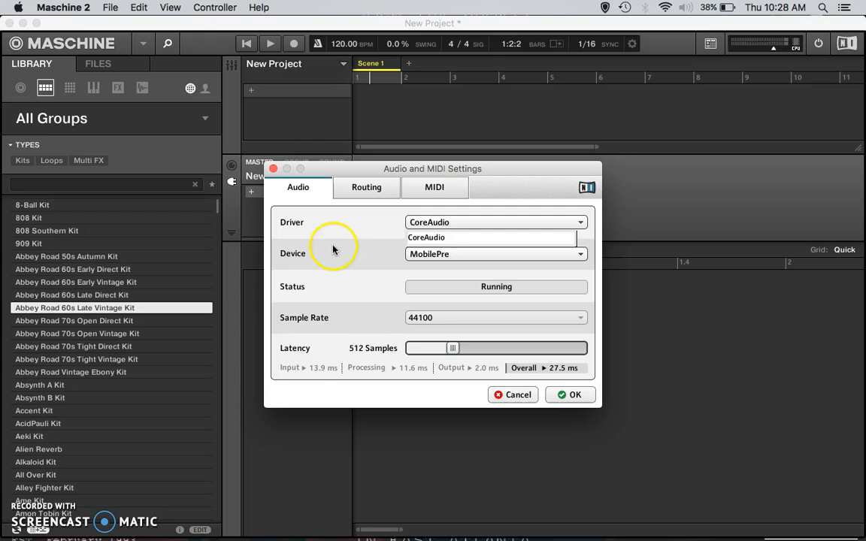
pyautogui.click(366, 188)
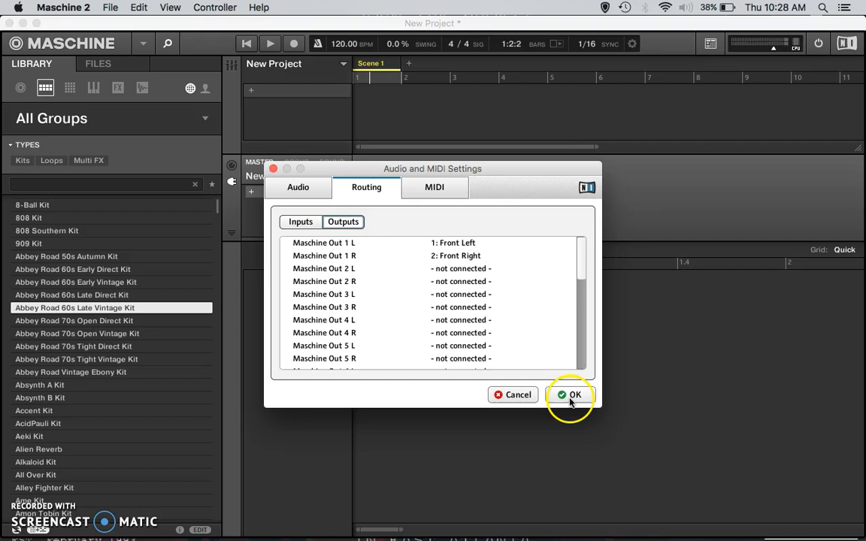
pyautogui.click(570, 394)
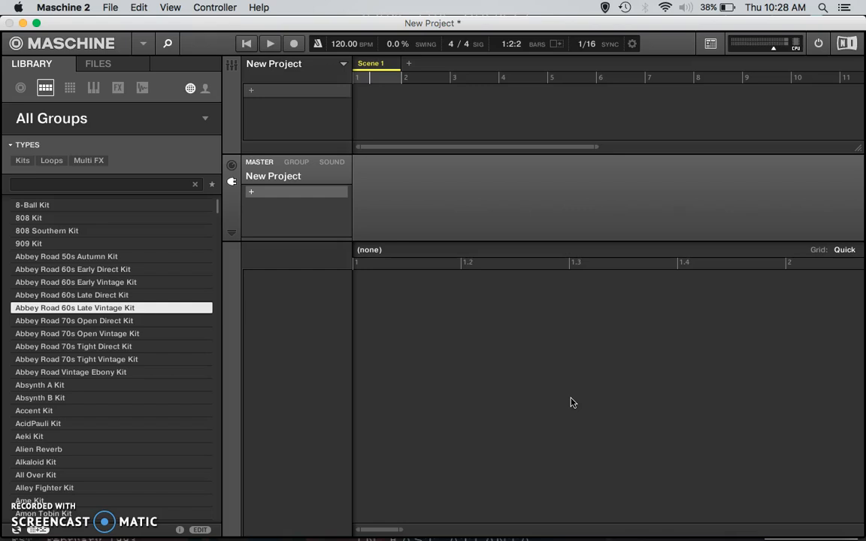
pyautogui.moveTo(252, 90)
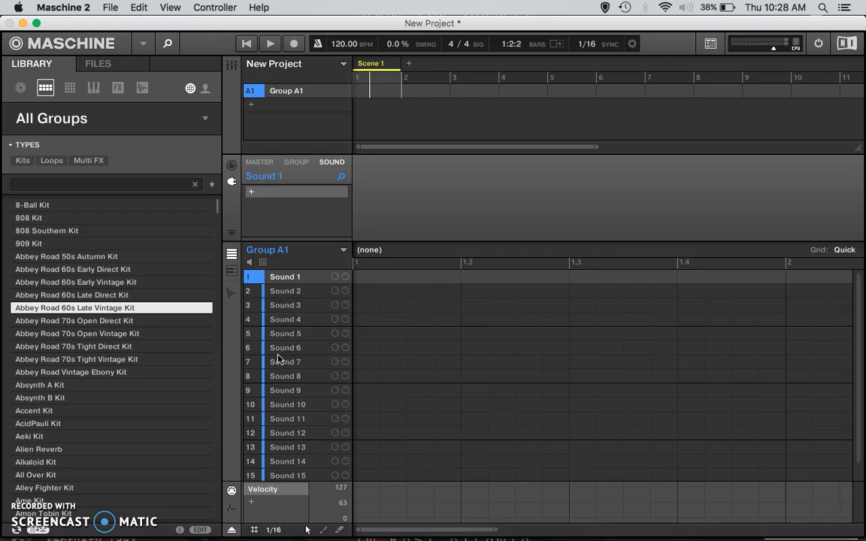
# Step: Select Sound 1 in the new Group A1 and show its plug-in list
pyautogui.click(285, 305)
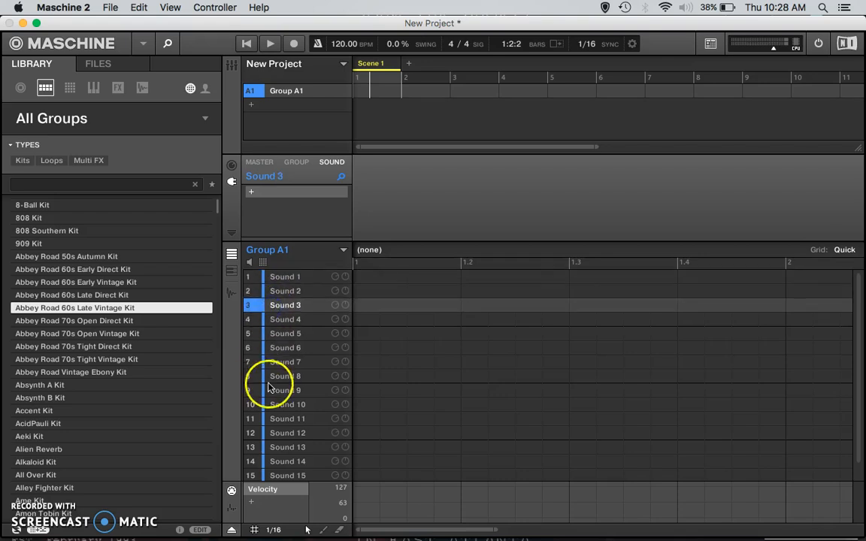
pyautogui.moveTo(272, 390)
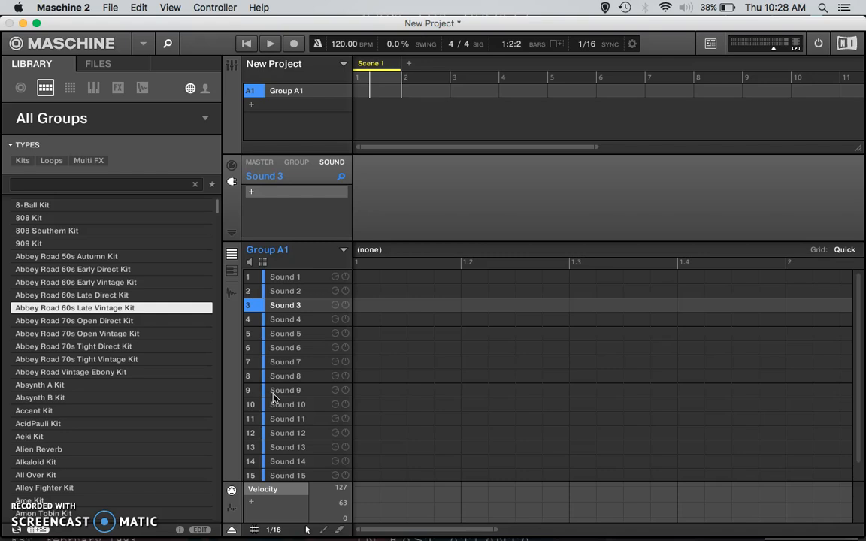
pyautogui.click(285, 277)
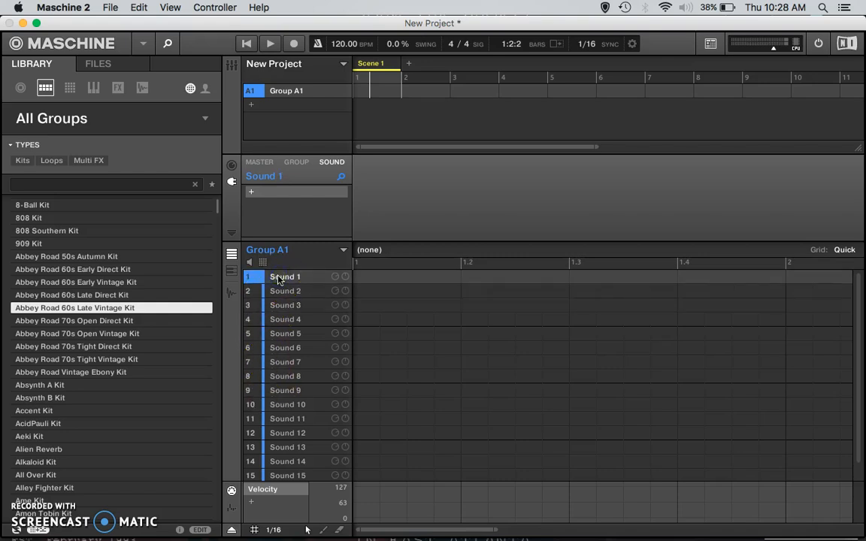
pyautogui.click(252, 192)
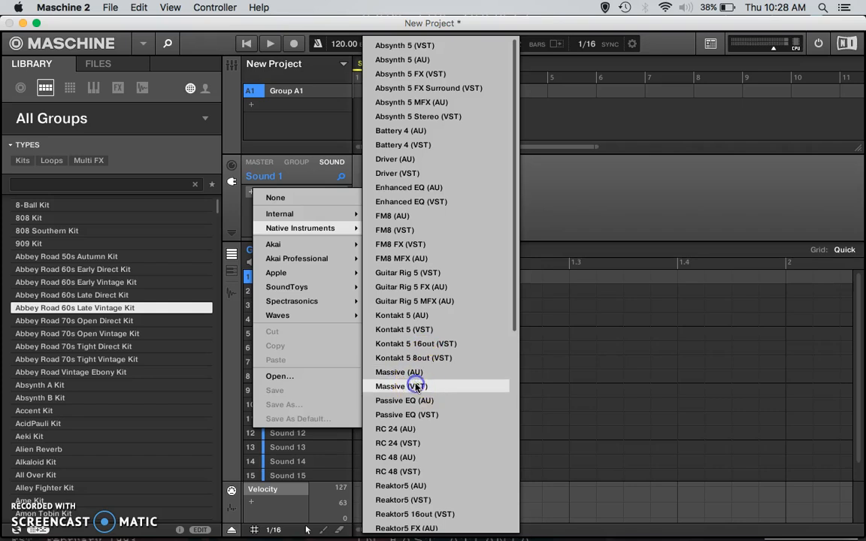
# Step: Load Massive onto Sound 1 and browse through its parameter pages
pyautogui.click(399, 385)
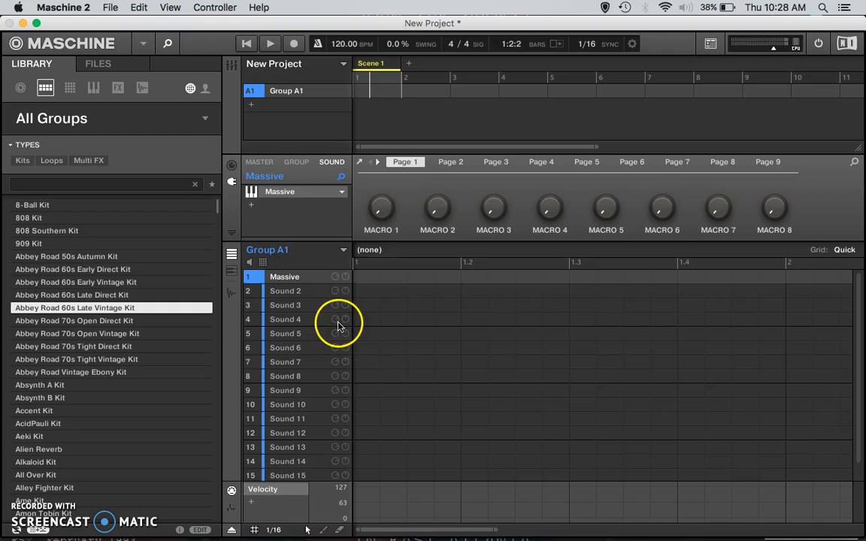
pyautogui.click(495, 162)
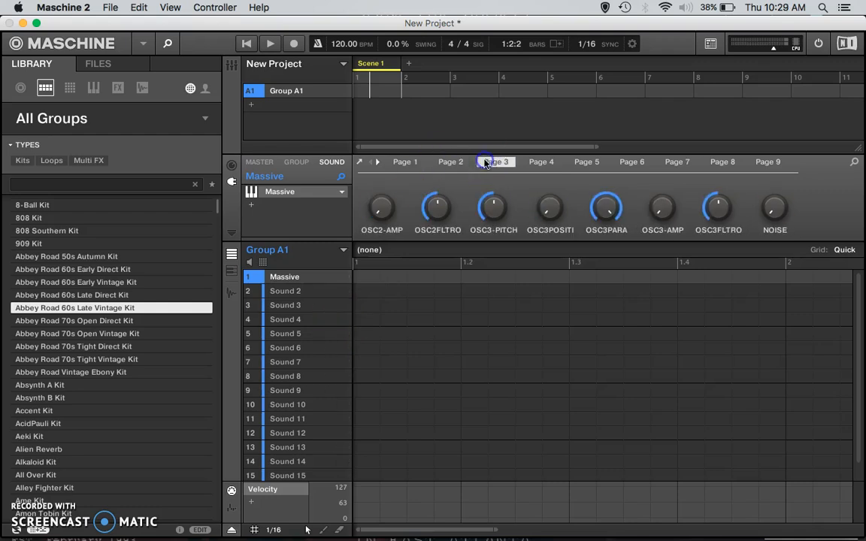
pyautogui.click(540, 162)
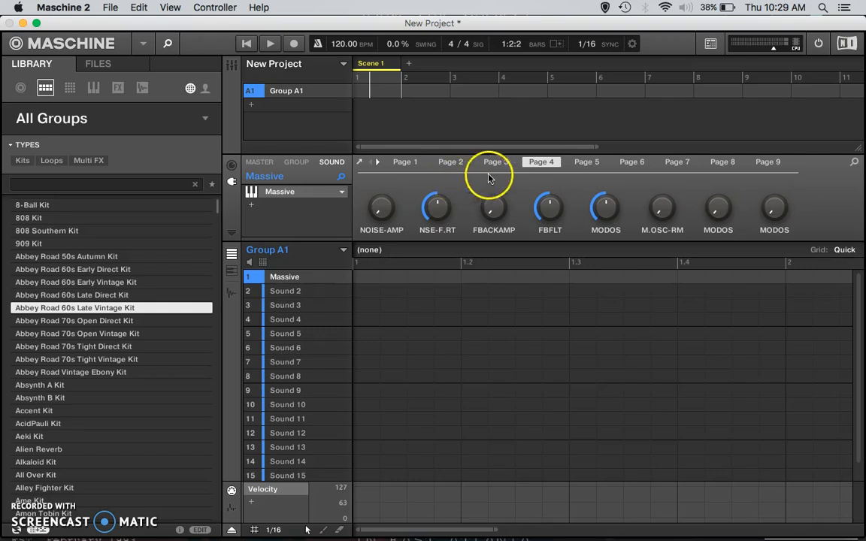
pyautogui.click(585, 162)
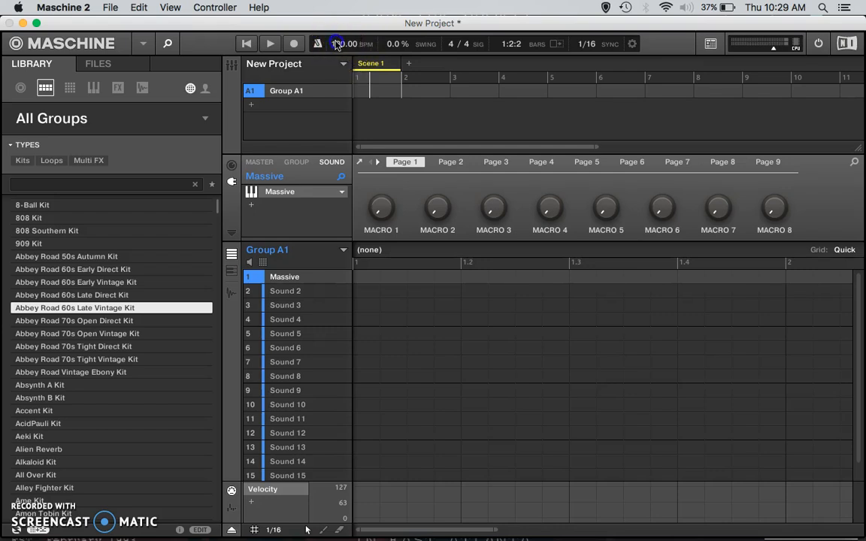
# Step: Enter a tempo of 97 BPM and set the grid resolution to 1/16
pyautogui.doubleClick(345, 43)
pyautogui.write('97')
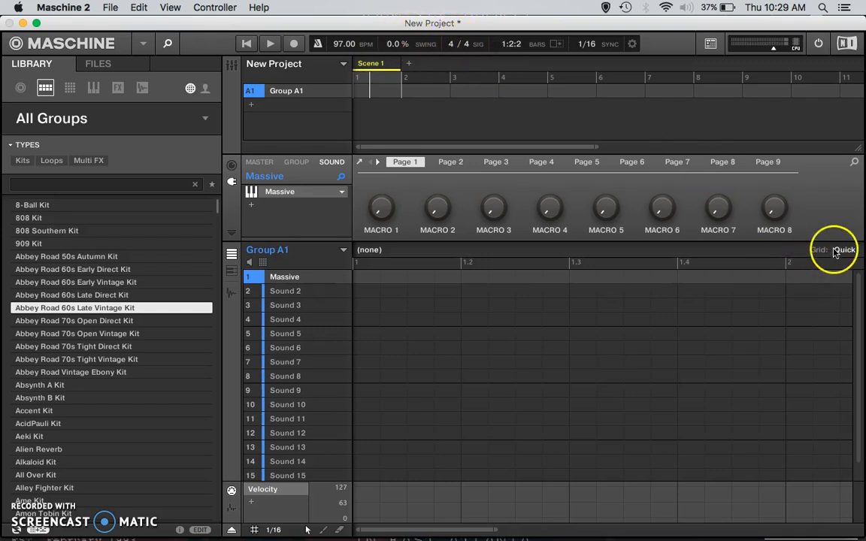
pyautogui.click(843, 250)
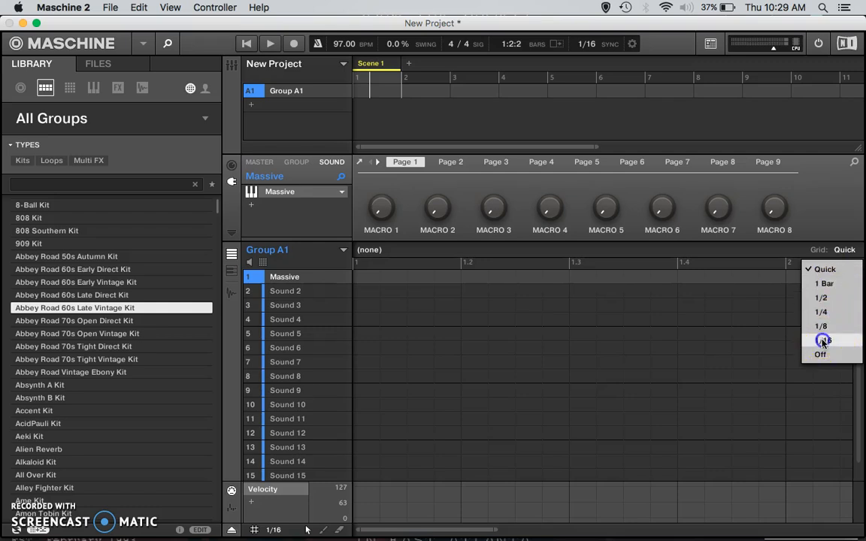
pyautogui.click(820, 340)
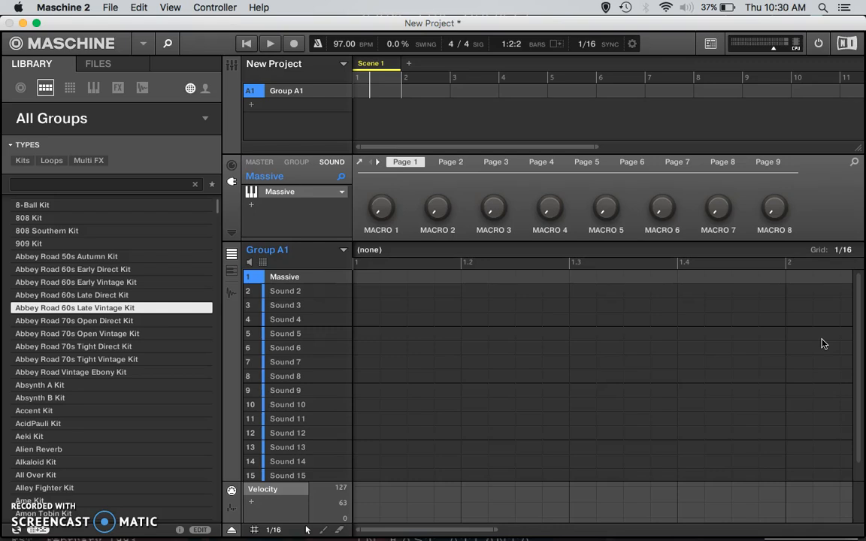
pyautogui.moveTo(631, 162)
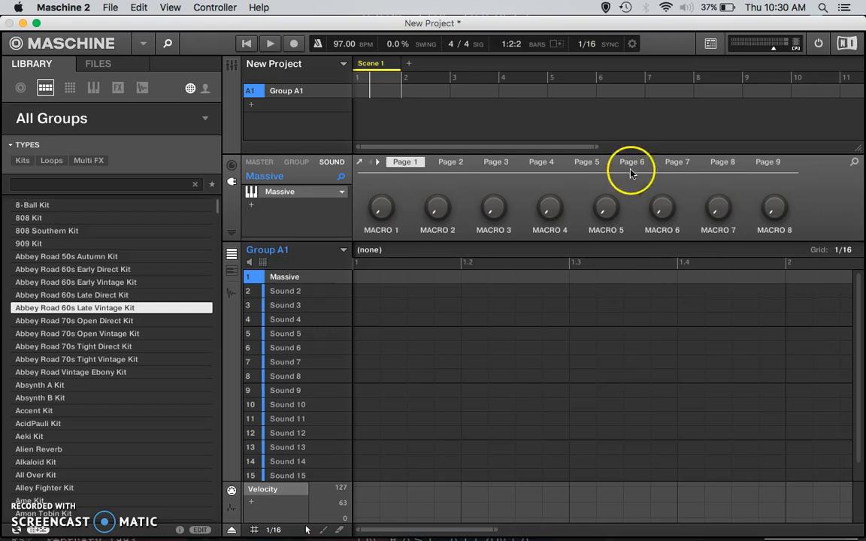
# Step: Record notes on Massive and other sounds into Pattern 1, then stop
pyautogui.click(293, 44)
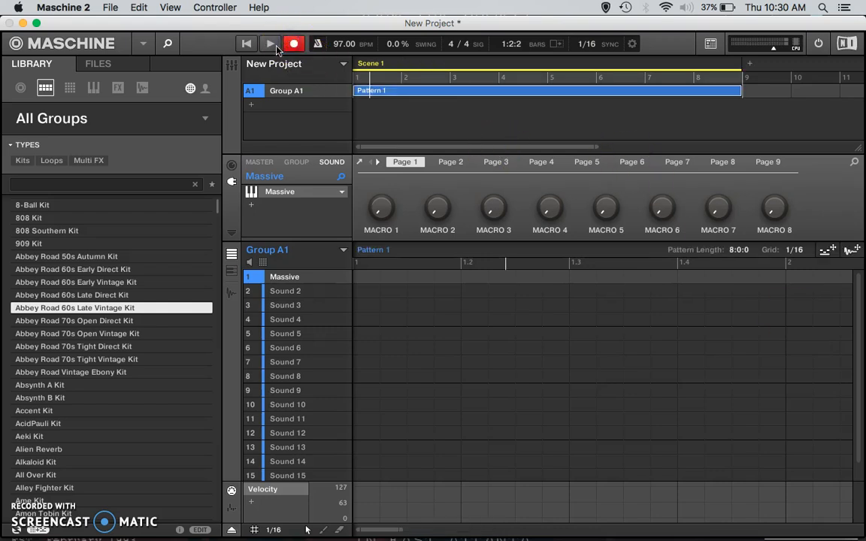
pyautogui.click(270, 44)
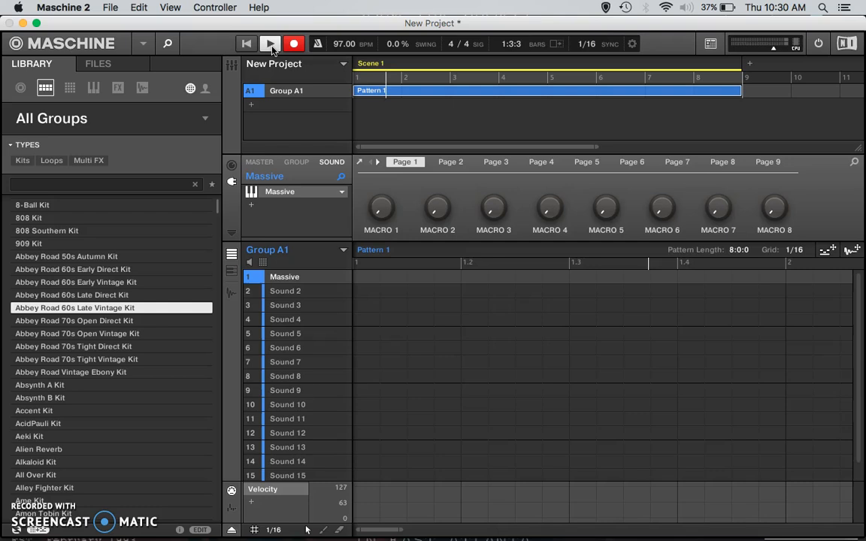
pyautogui.click(270, 44)
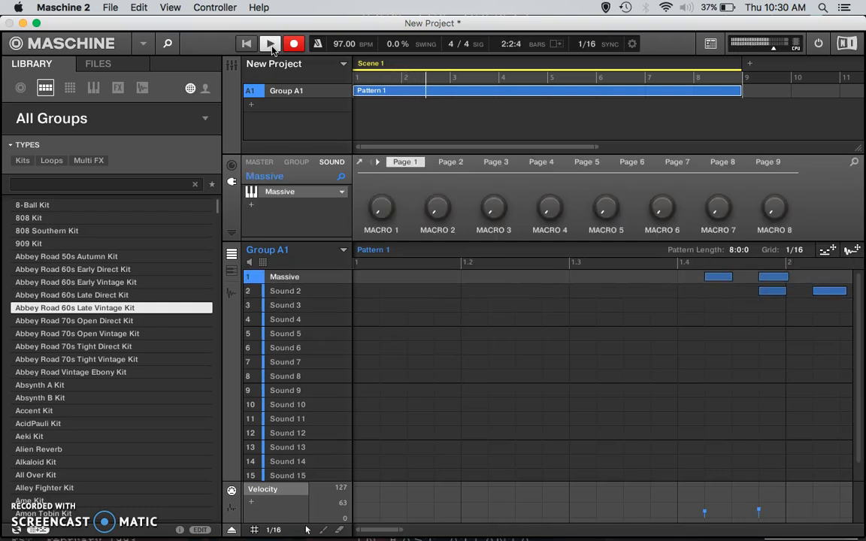
pyautogui.click(285, 333)
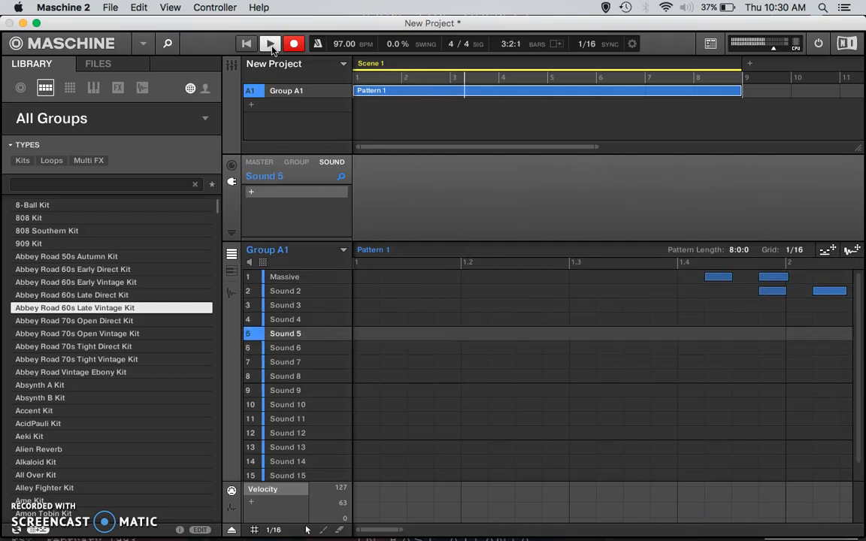
pyautogui.click(284, 276)
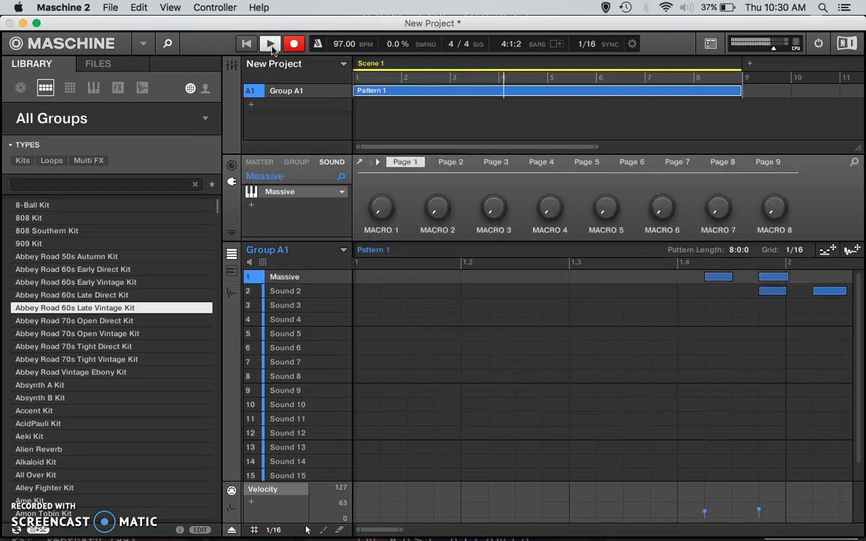
pyautogui.click(285, 332)
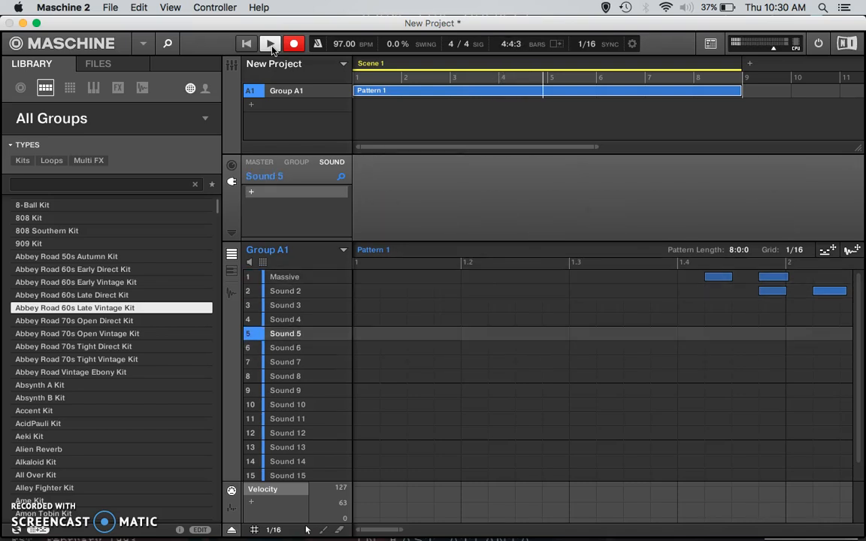
pyautogui.click(270, 44)
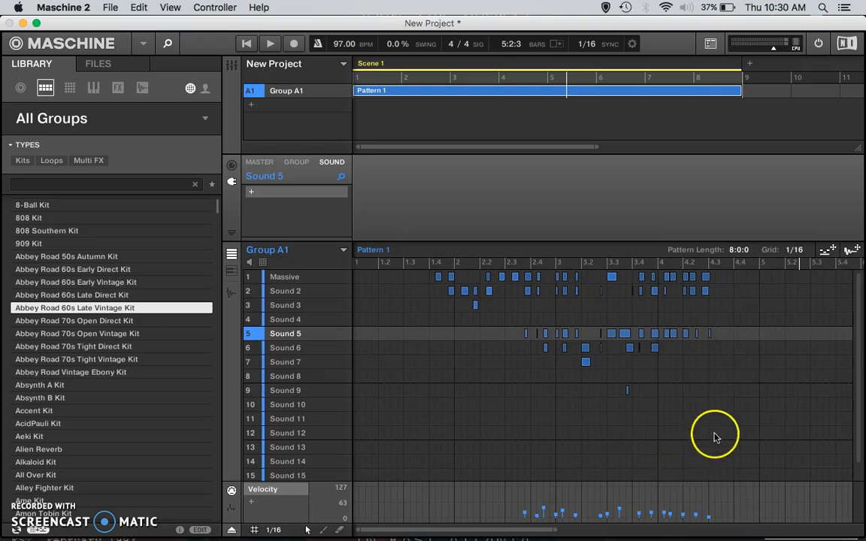
# Step: Move the recorded notes to bar 1 and set Pattern Length to 2:3:0
pyautogui.click(287, 432)
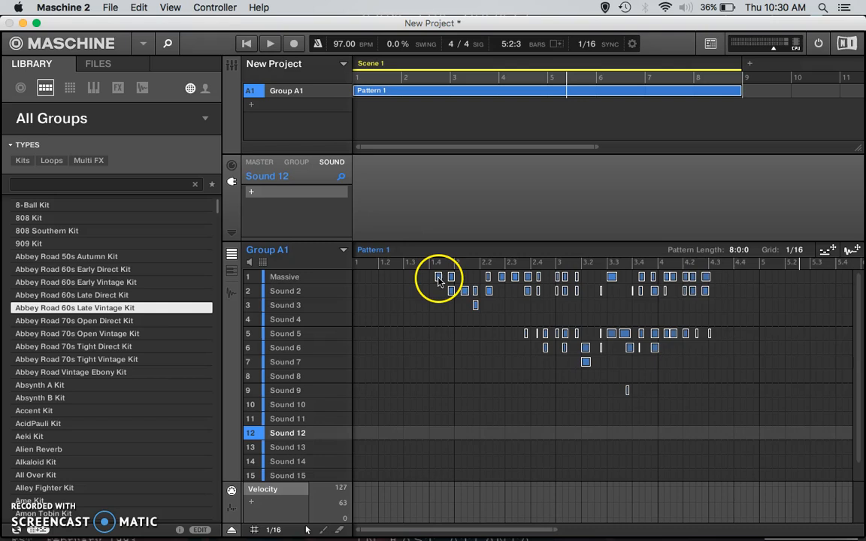
pyautogui.click(284, 276)
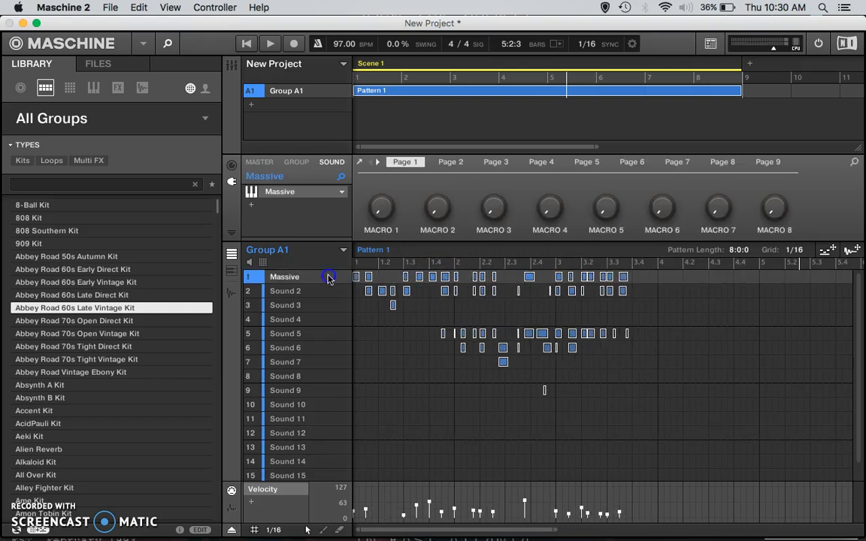
pyautogui.click(269, 43)
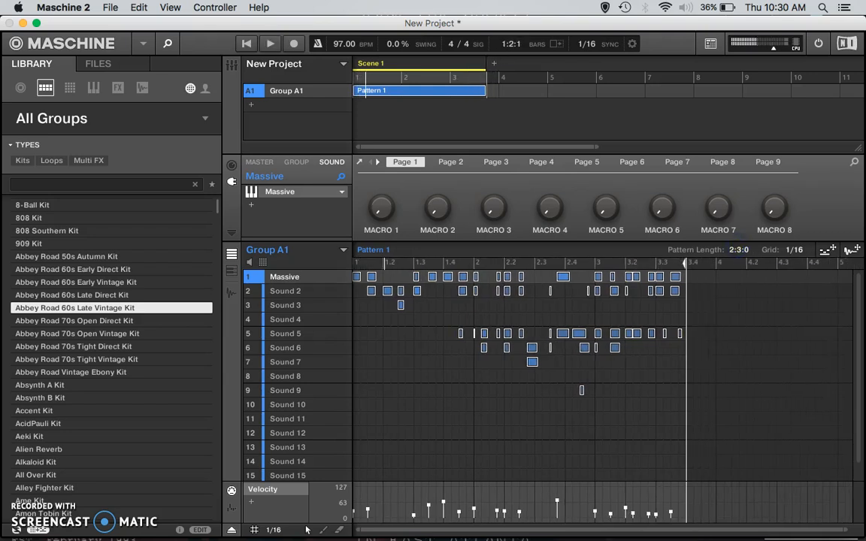
pyautogui.moveTo(253, 109)
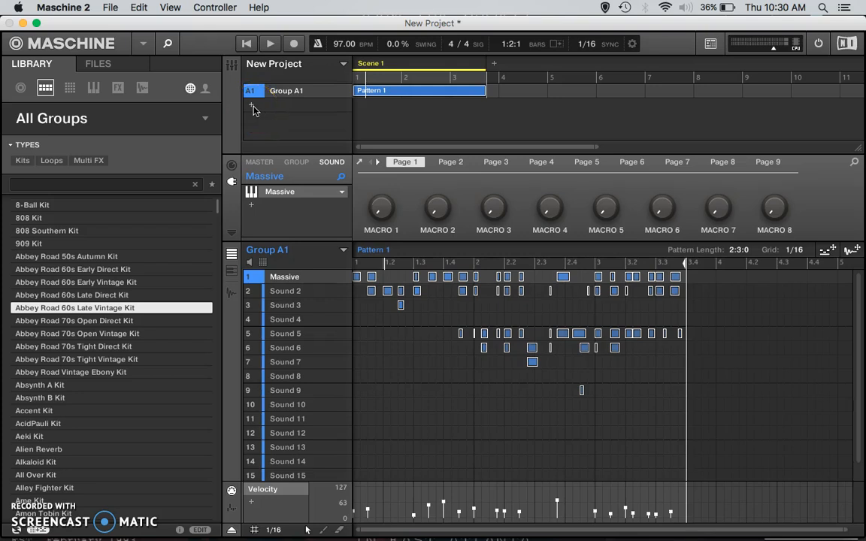
# Step: Add a group with the Abbey Road 70s Open Direct Kit and play both groups
pyautogui.click(252, 118)
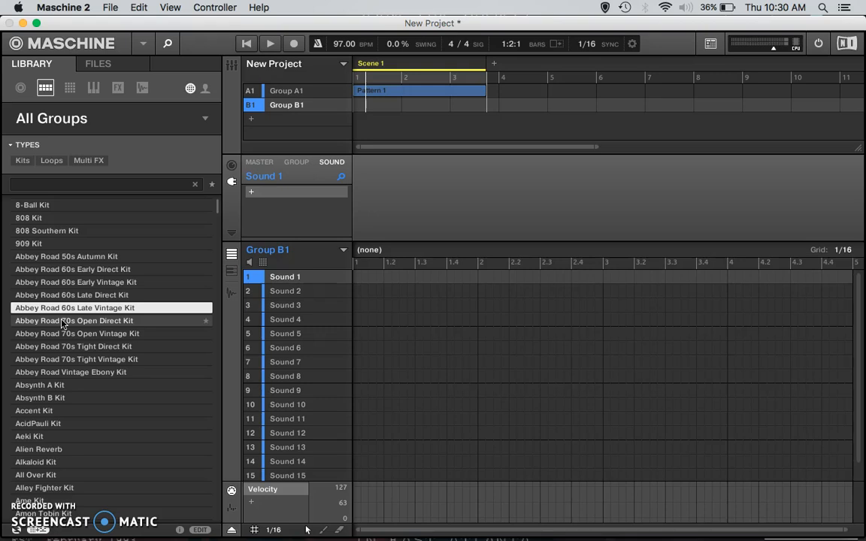
pyautogui.doubleClick(74, 320)
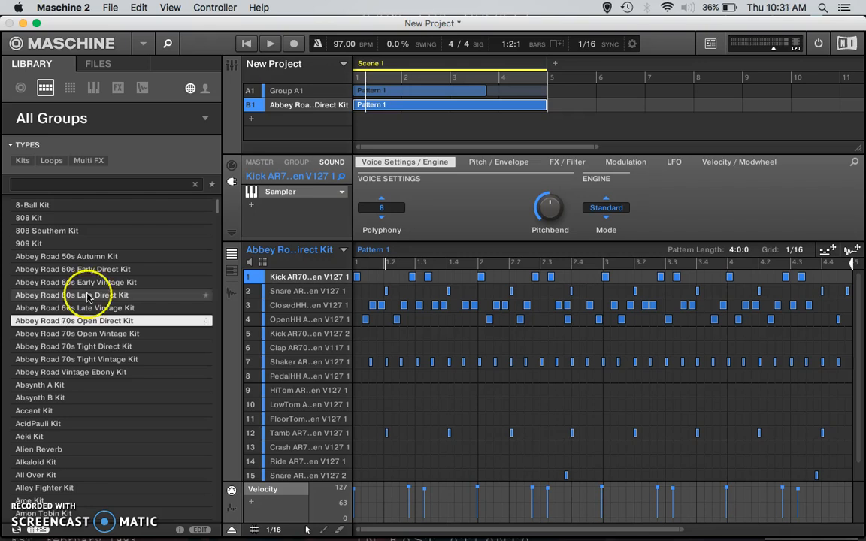
pyautogui.moveTo(543, 83)
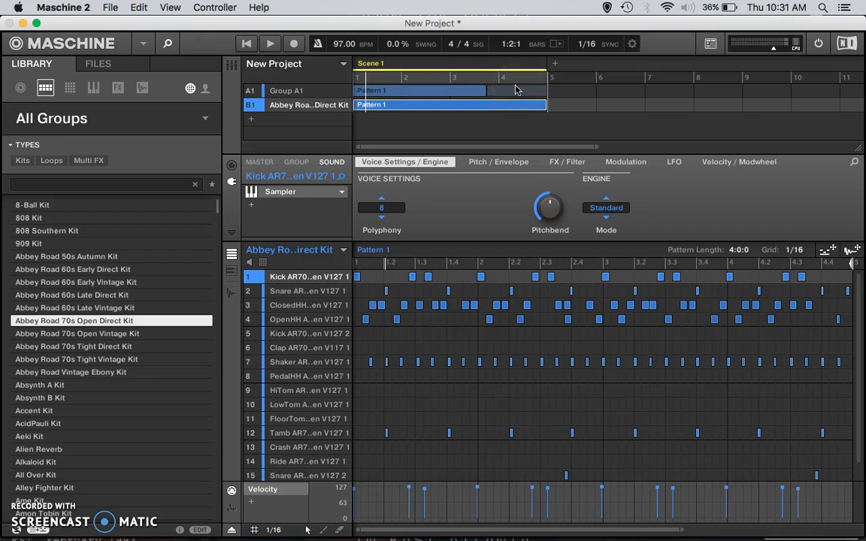
pyautogui.click(285, 90)
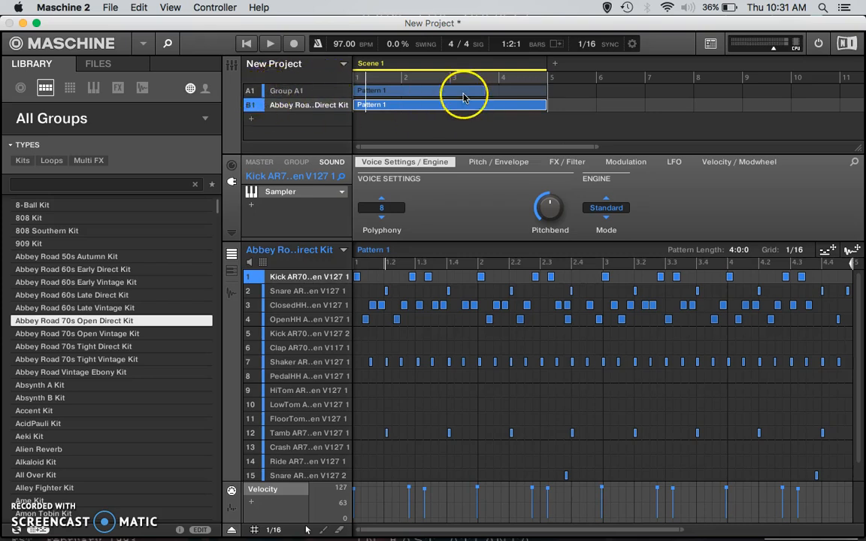
pyautogui.moveTo(257, 47)
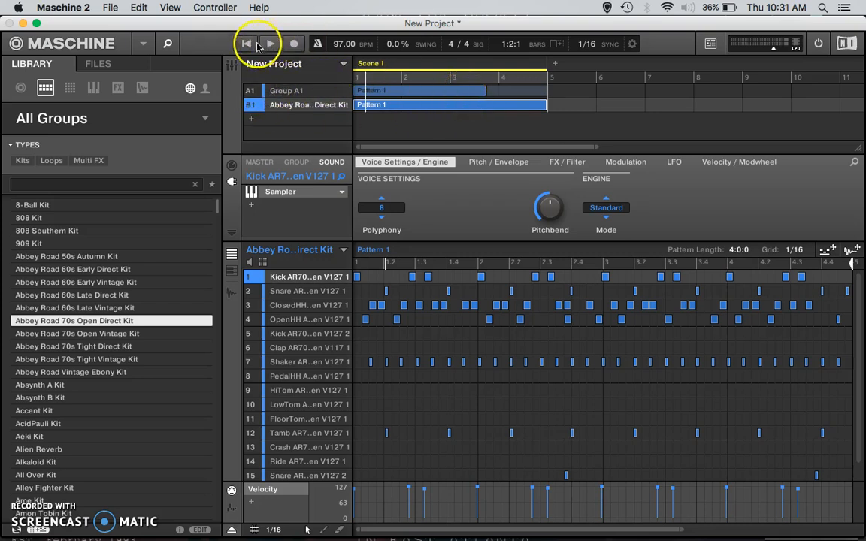
pyautogui.click(270, 43)
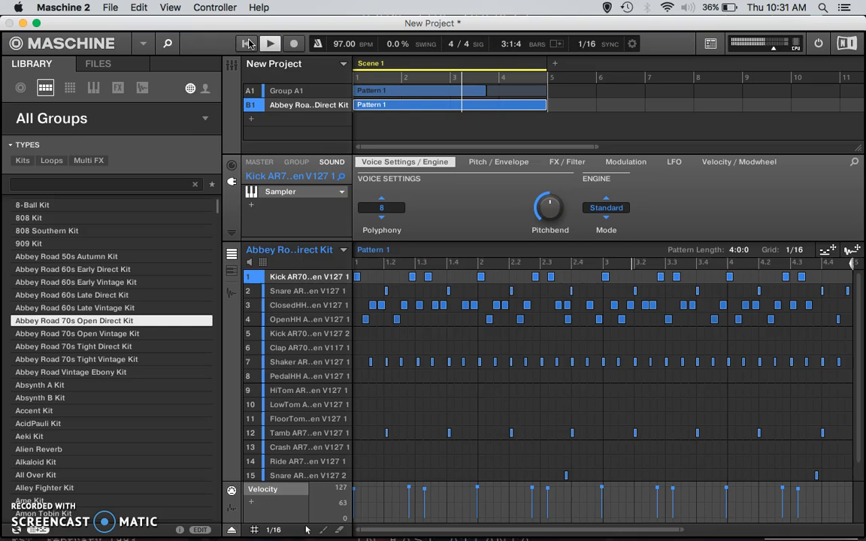
pyautogui.click(269, 43)
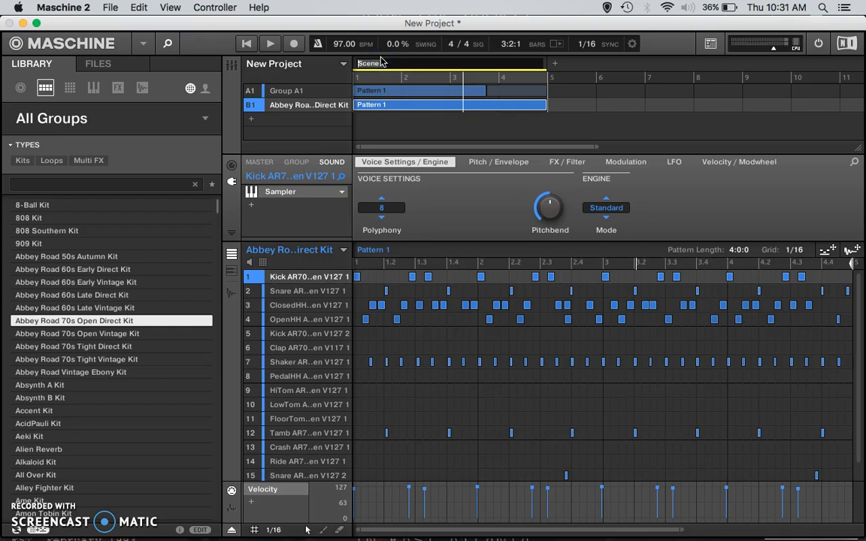
# Step: Name Scene 1 'intro' and add Scene 2 and Scene 3 after it
pyautogui.write('intr')
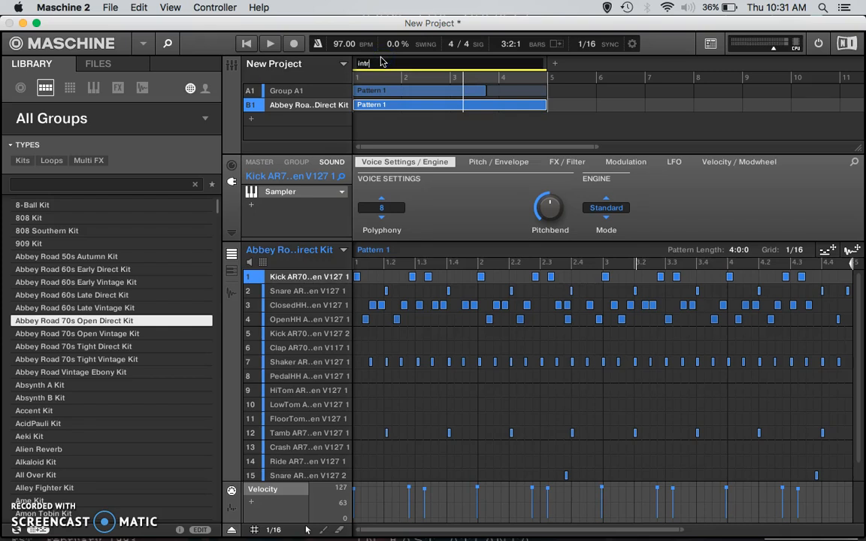
pyautogui.write('o')
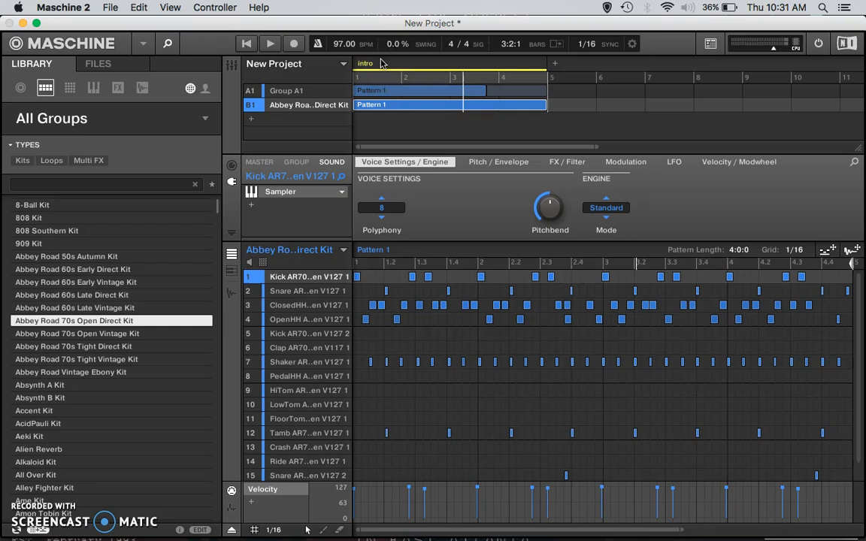
pyautogui.click(565, 63)
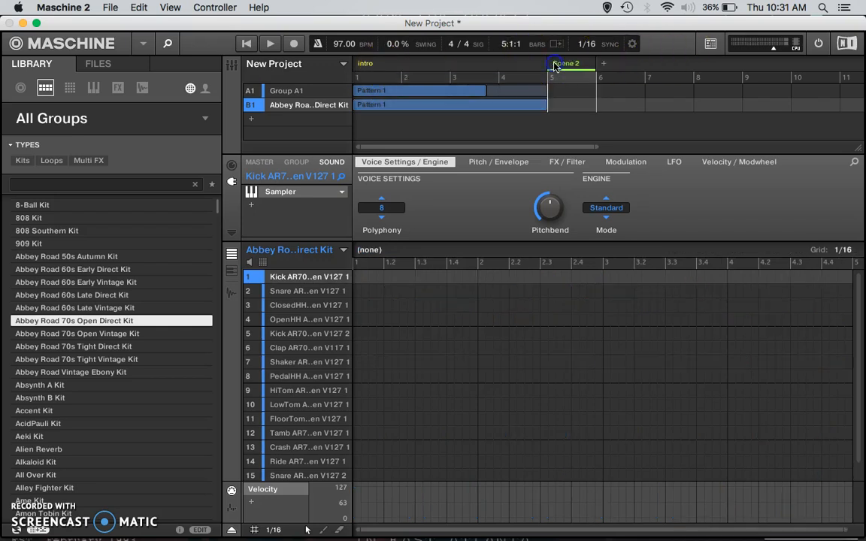
pyautogui.click(614, 63)
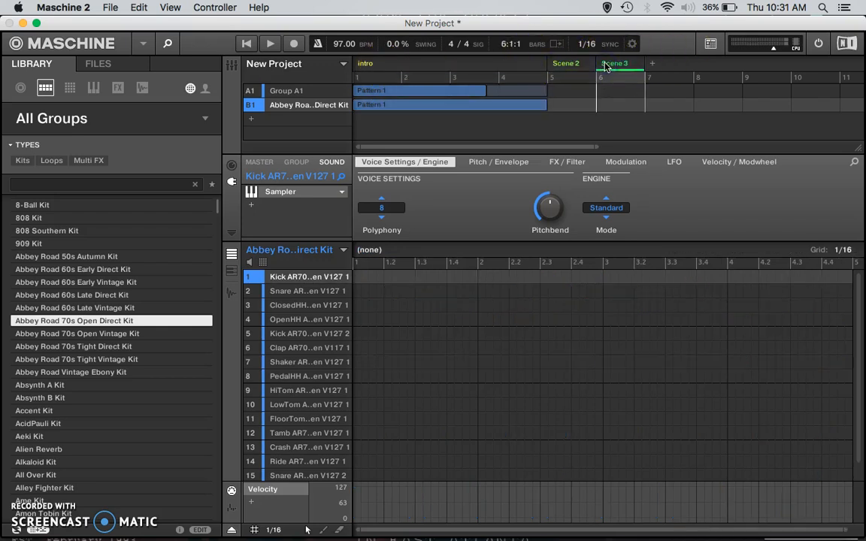